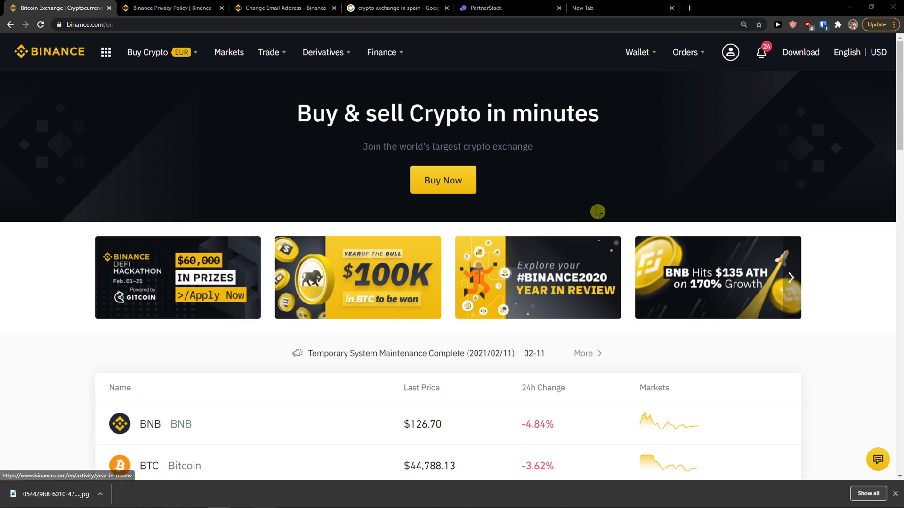
{"action": "mouse_move", "coordinate": [854, 375]}
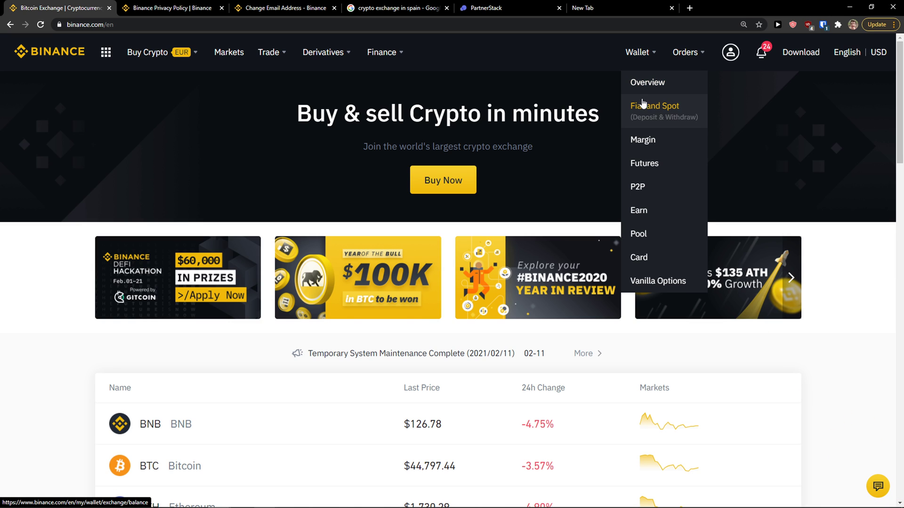
Go to the Fiat and Spot wallet balances from the Wallet menu.
{"action": "left_click", "coordinate": [655, 111]}
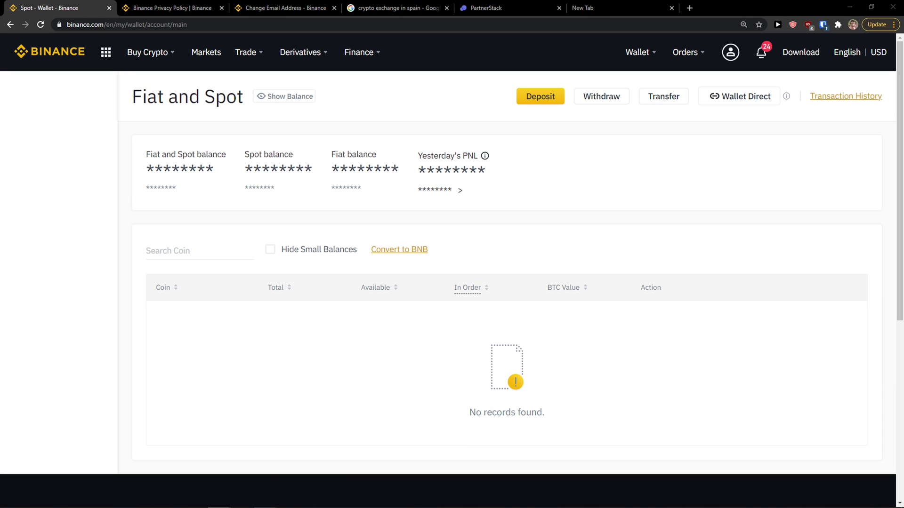
Show the trading pairs for XLM and then Ethereum, including ETH/EUR, from the coin list.
{"action": "scroll", "scroll_direction": "down", "scroll_amount": 3}
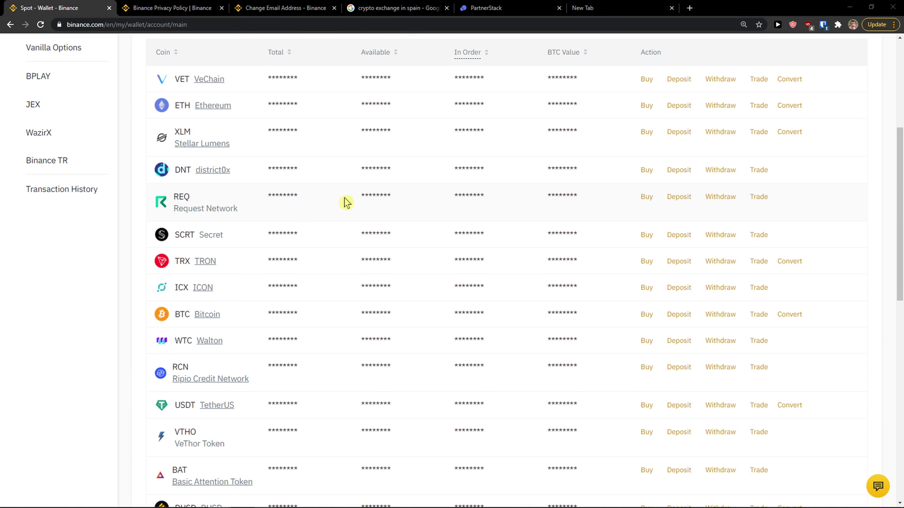
{"action": "mouse_move", "coordinate": [336, 237]}
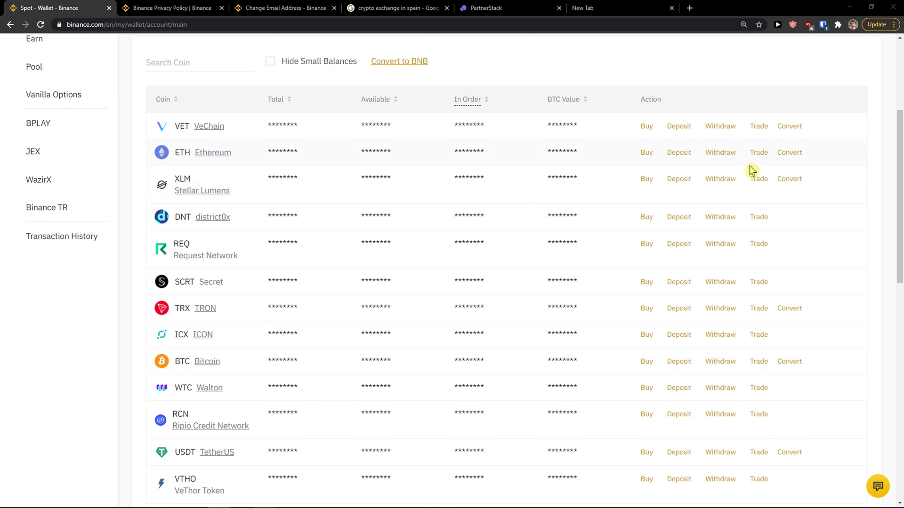
{"action": "mouse_move", "coordinate": [759, 179]}
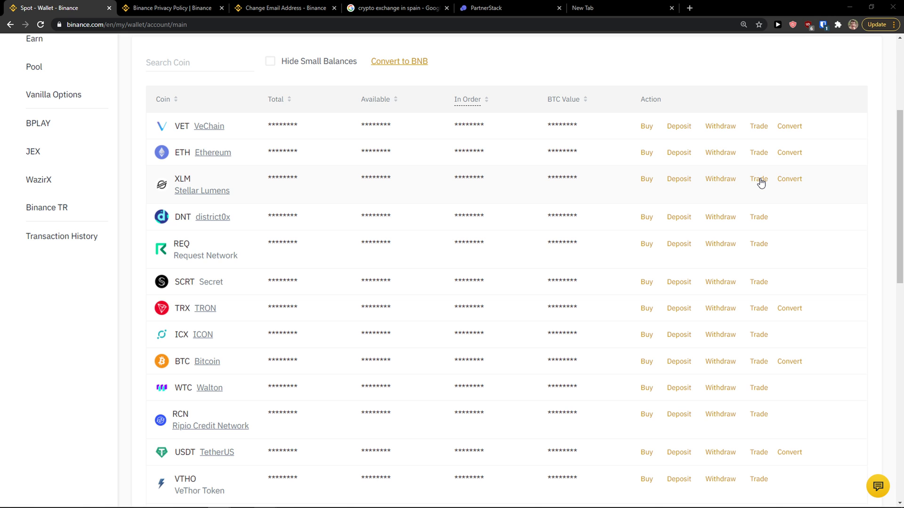
{"action": "mouse_move", "coordinate": [772, 233]}
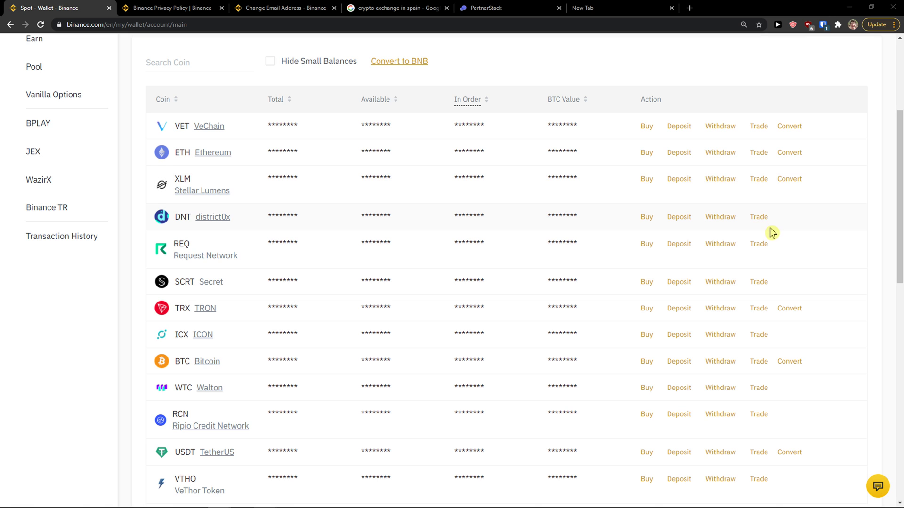
{"action": "left_click", "coordinate": [758, 179]}
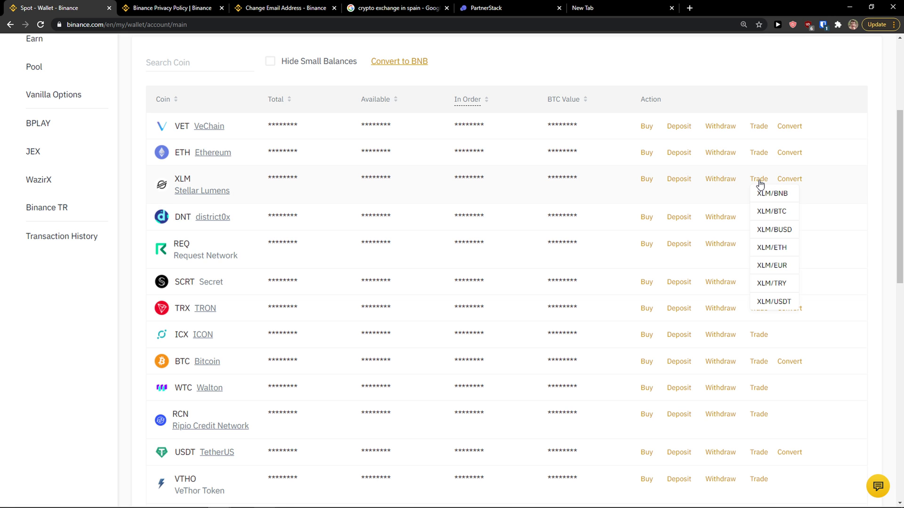
{"action": "mouse_move", "coordinate": [768, 229]}
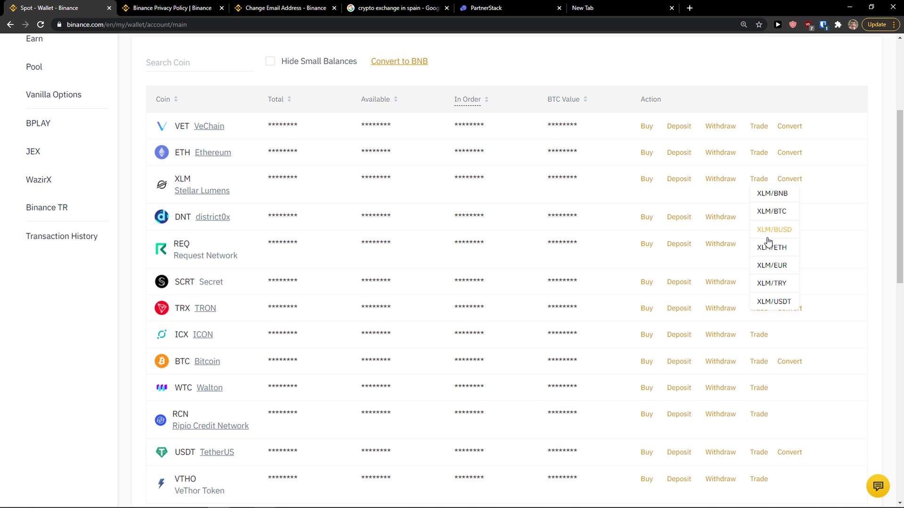
{"action": "mouse_move", "coordinate": [786, 269]}
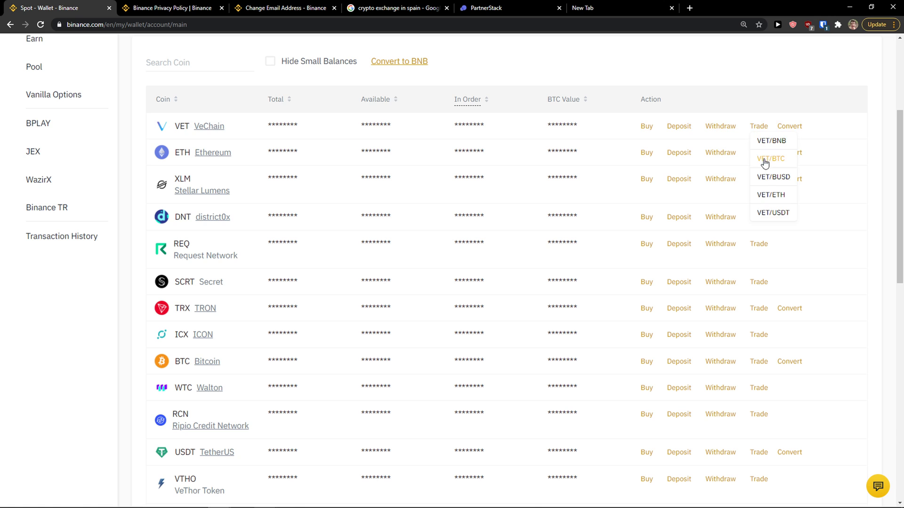
{"action": "mouse_move", "coordinate": [772, 195]}
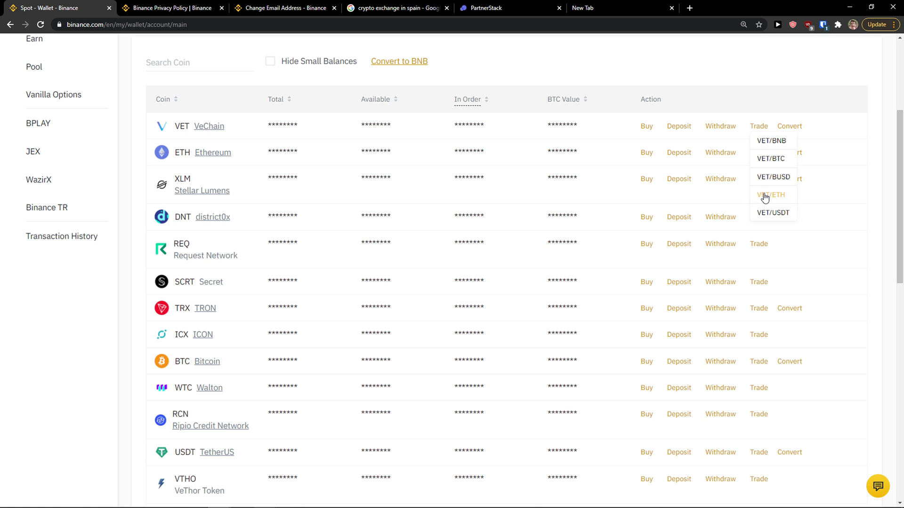
{"action": "mouse_move", "coordinate": [763, 163]}
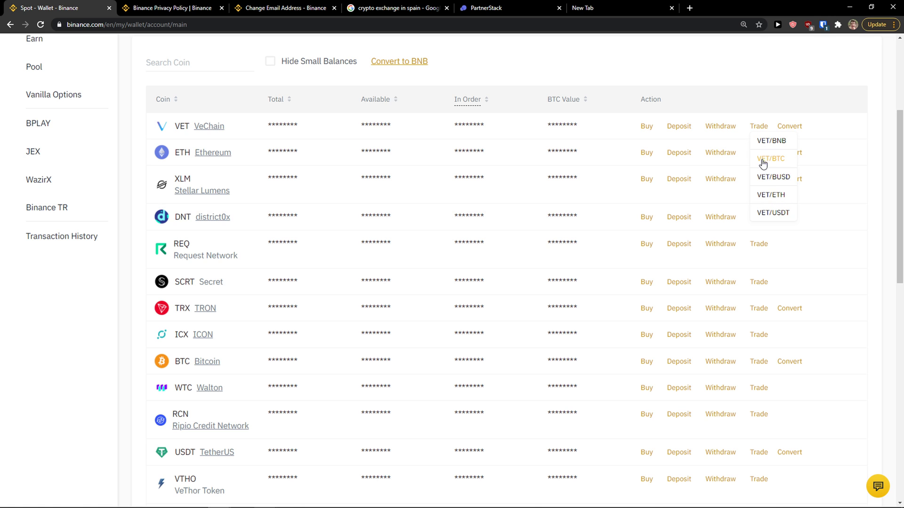
{"action": "mouse_move", "coordinate": [887, 189]}
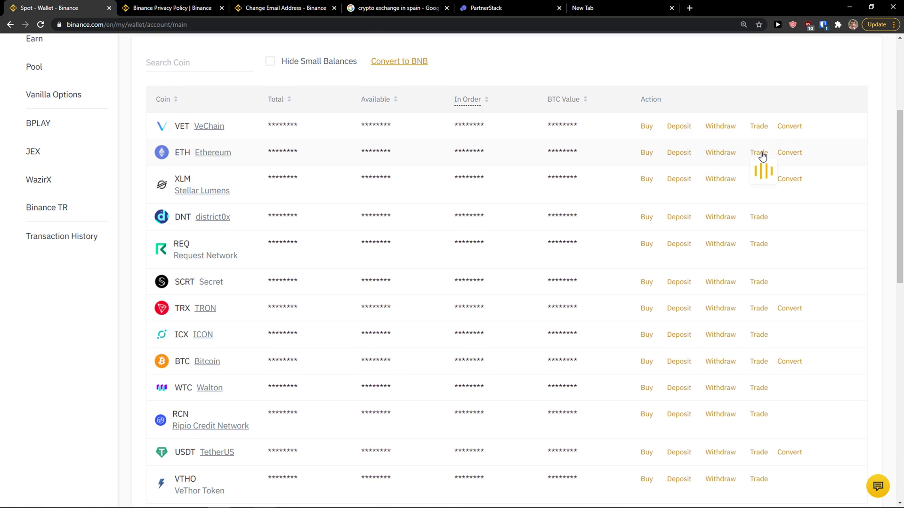
{"action": "left_click", "coordinate": [758, 153]}
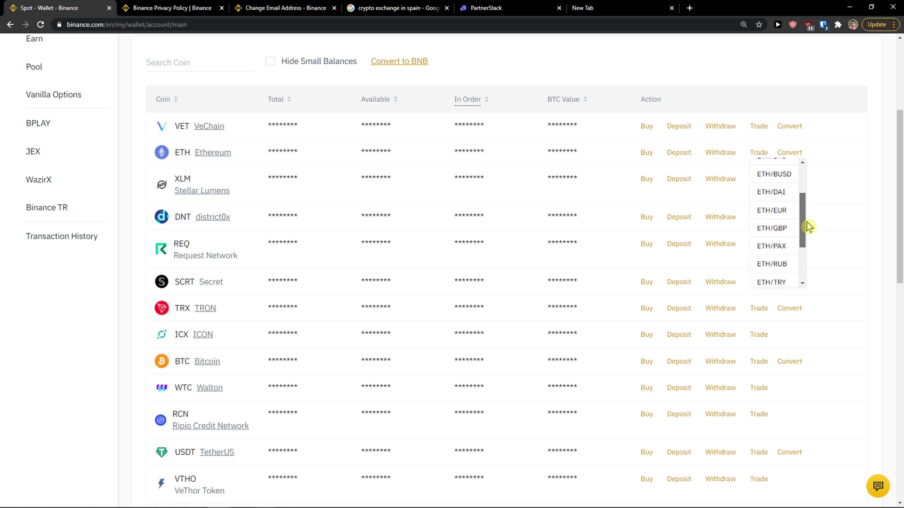
{"action": "left_click", "coordinate": [10, 498]}
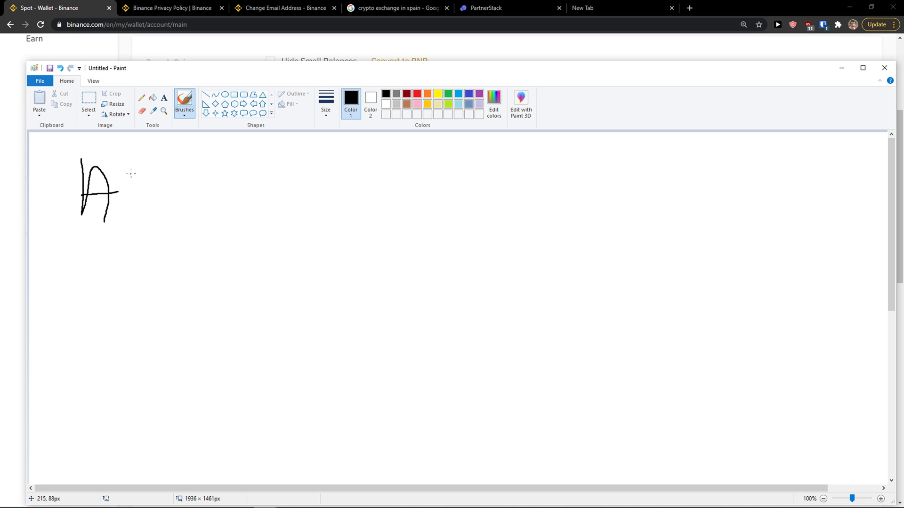
Hand-draw 'Alt' with arrows leading to Eth/Btc and on to Eur.
{"action": "left_click_drag", "start_coordinate": [121, 173], "coordinate": [181, 190]}
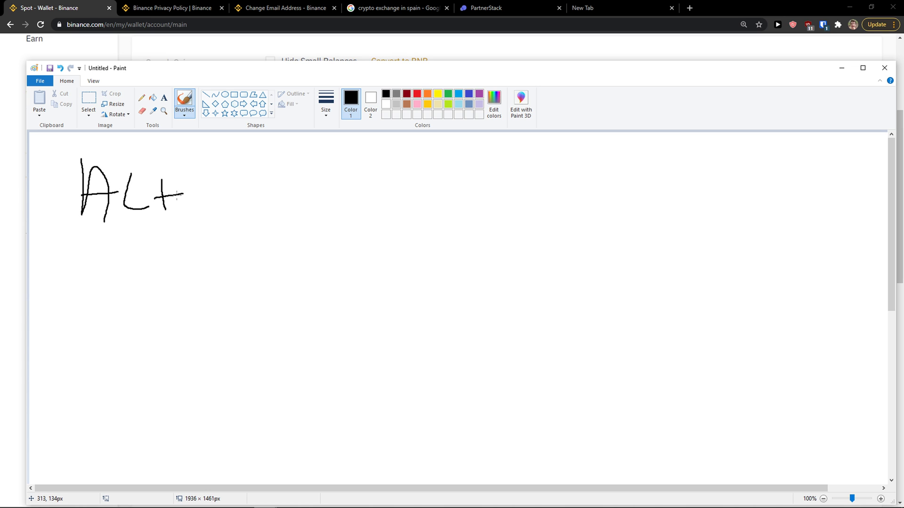
{"action": "mouse_move", "coordinate": [204, 192]}
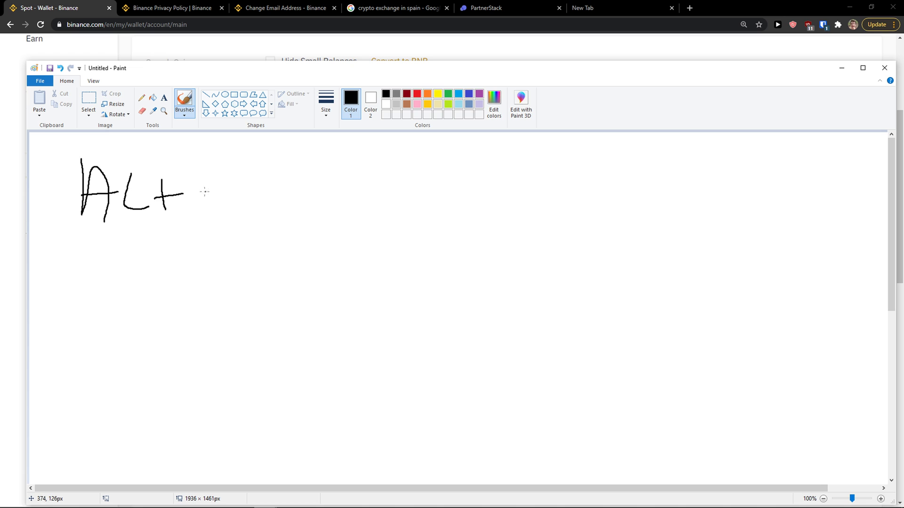
{"action": "mouse_move", "coordinate": [237, 208]}
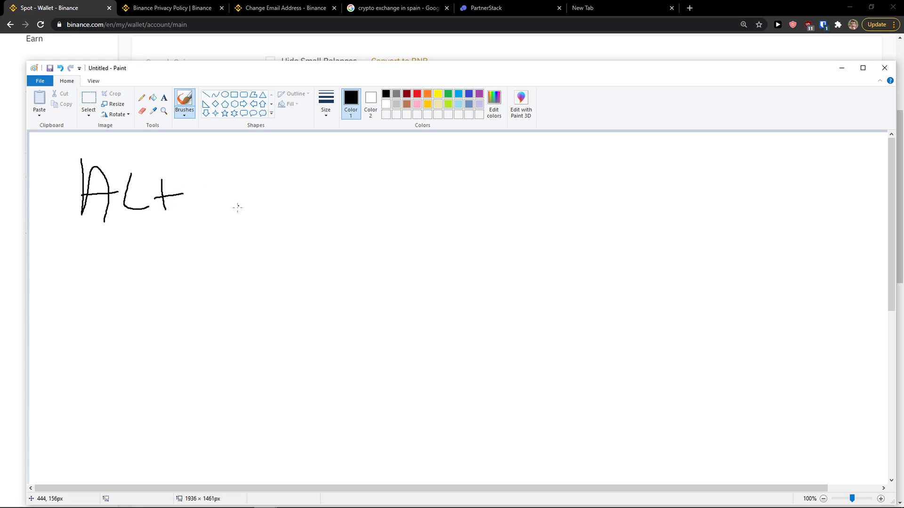
{"action": "left_click_drag", "start_coordinate": [202, 202], "coordinate": [242, 200]}
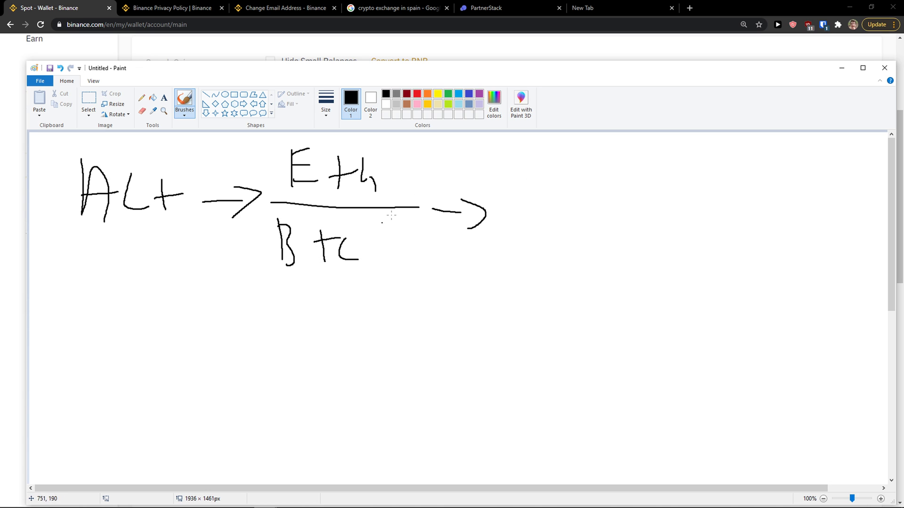
{"action": "left_click_drag", "start_coordinate": [530, 167], "coordinate": [587, 236]}
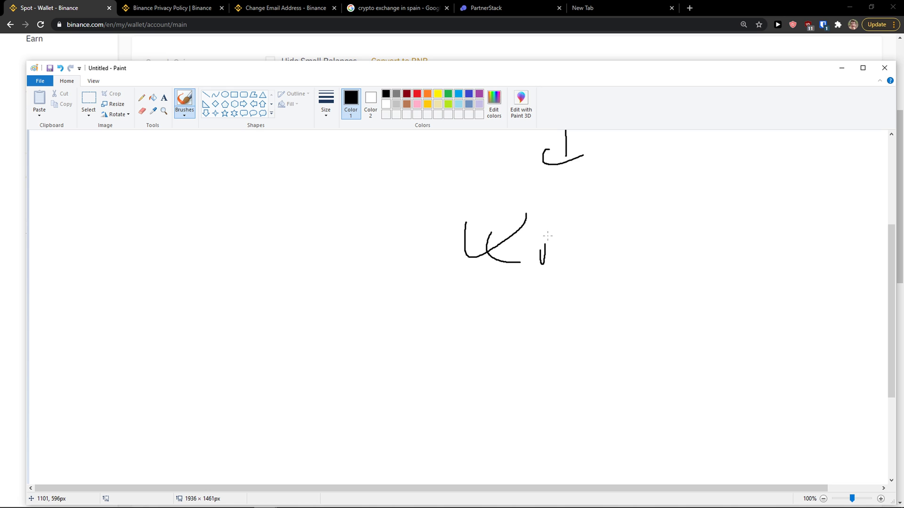
Add the Withdraw step and the Exchange box at the diagram's lower left.
{"action": "left_click_drag", "start_coordinate": [570, 207], "coordinate": [669, 253]}
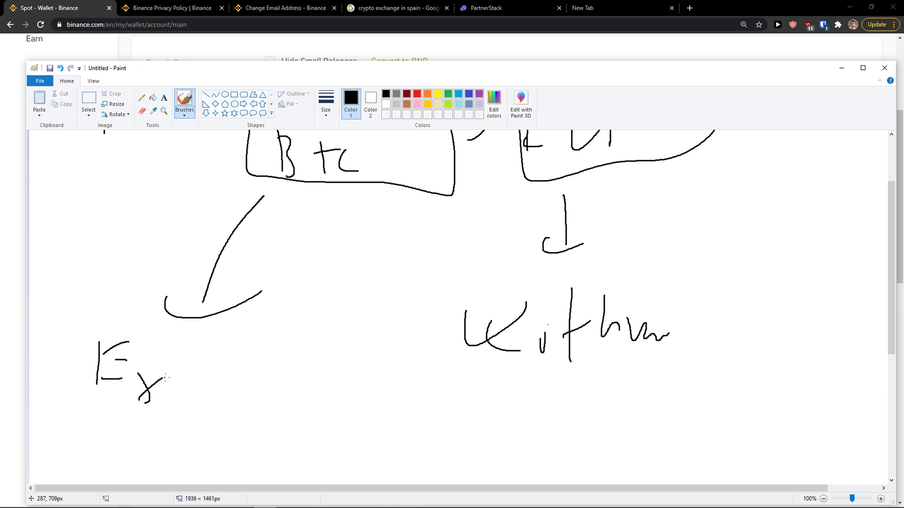
{"action": "left_click_drag", "start_coordinate": [167, 392], "coordinate": [271, 392]}
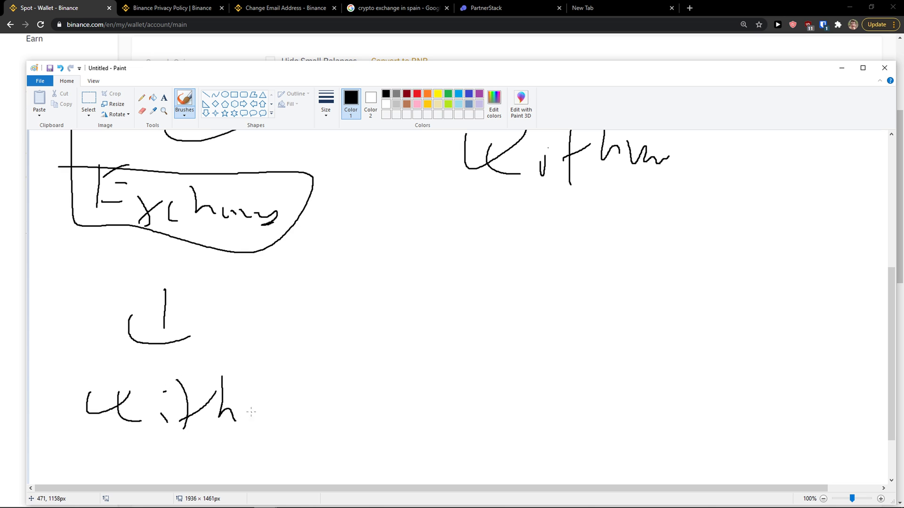
{"action": "scroll", "scroll_direction": "down", "scroll_amount": 3}
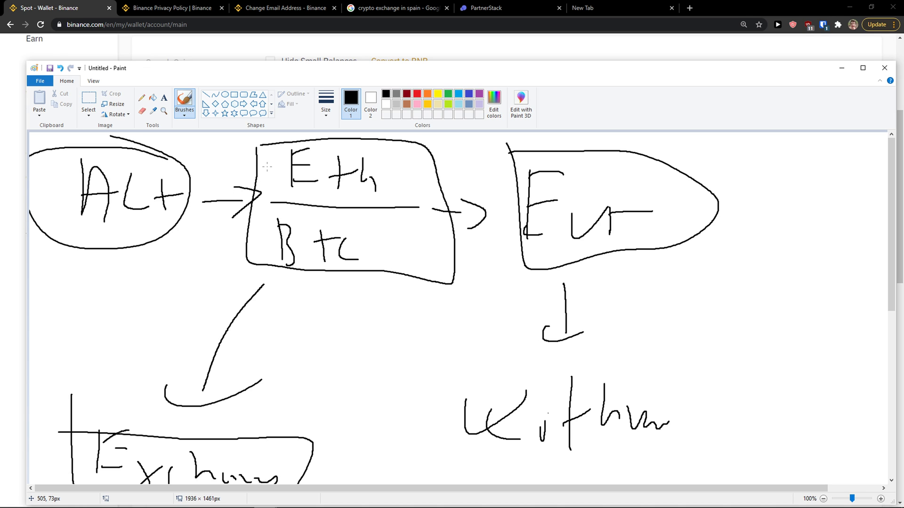
{"action": "mouse_move", "coordinate": [272, 242]}
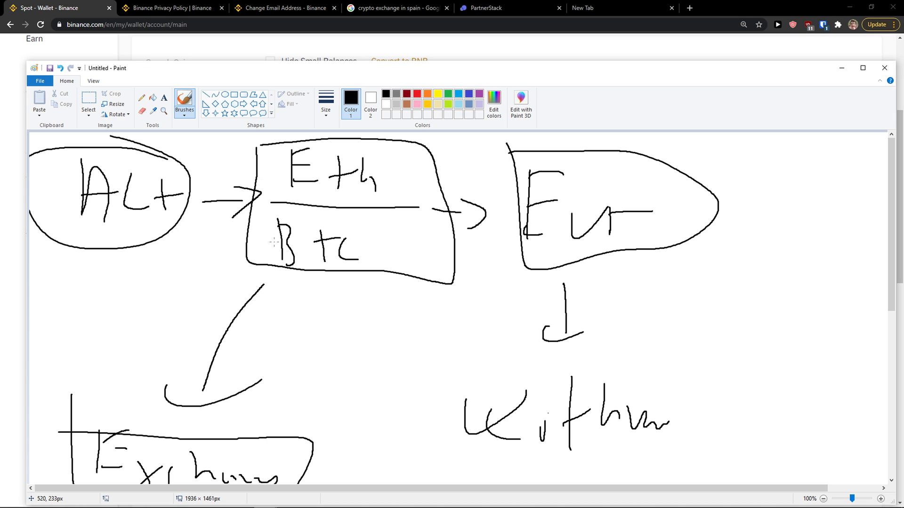
{"action": "mouse_move", "coordinate": [496, 205]}
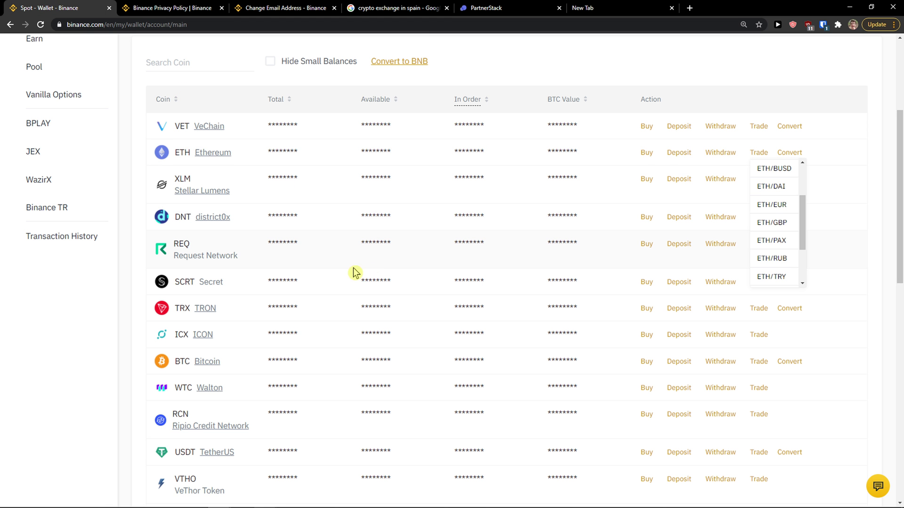
Go to the REQ/BTC trading page from the REQ wallet row.
{"action": "scroll", "scroll_direction": "down", "scroll_amount": 3}
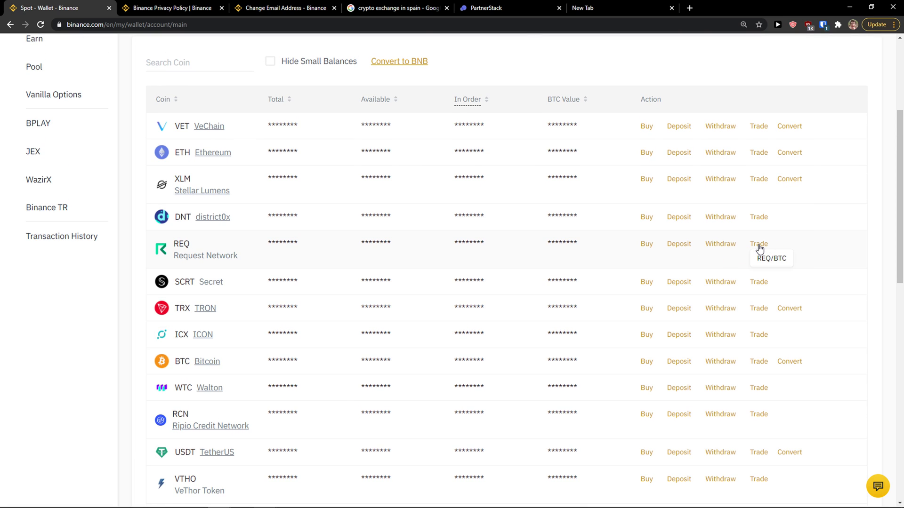
{"action": "mouse_move", "coordinate": [769, 261]}
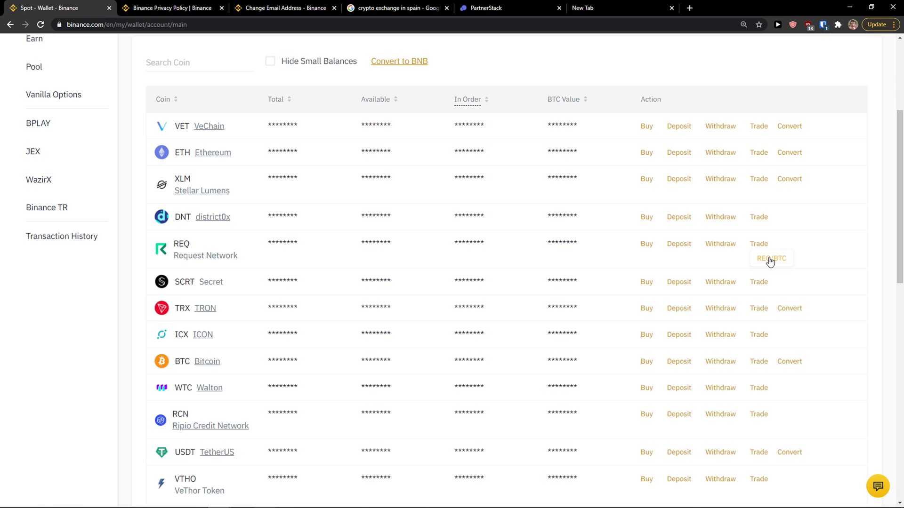
{"action": "left_click", "coordinate": [770, 258]}
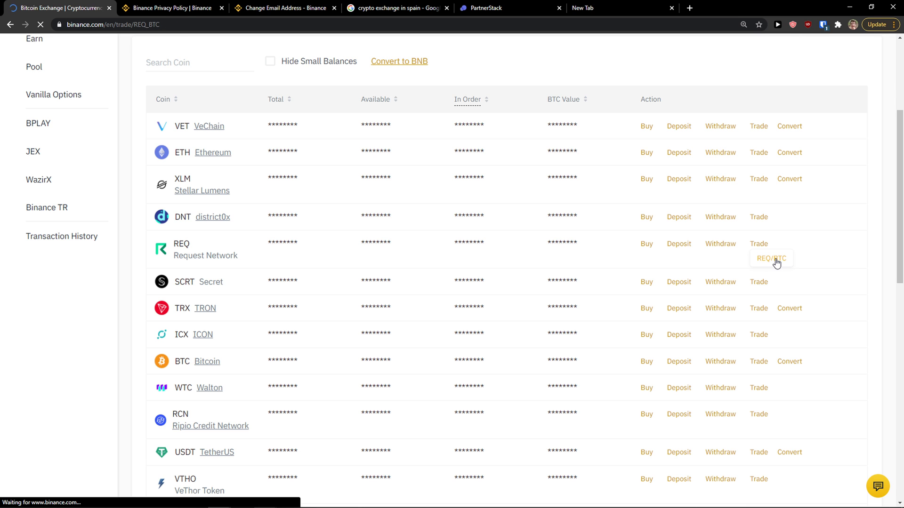
{"action": "left_click", "coordinate": [758, 243]}
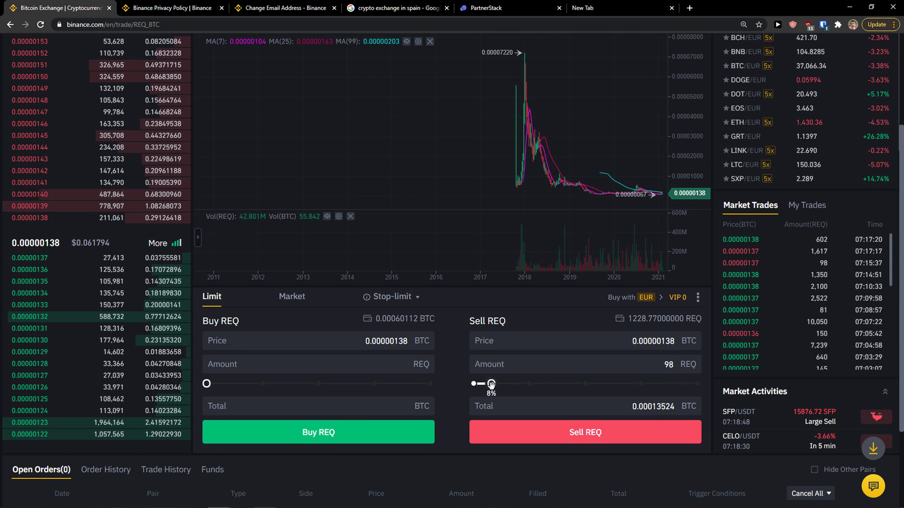
Set the REQ sell amount to the full 946 REQ balance.
{"action": "left_click_drag", "start_coordinate": [491, 384], "coordinate": [644, 384]}
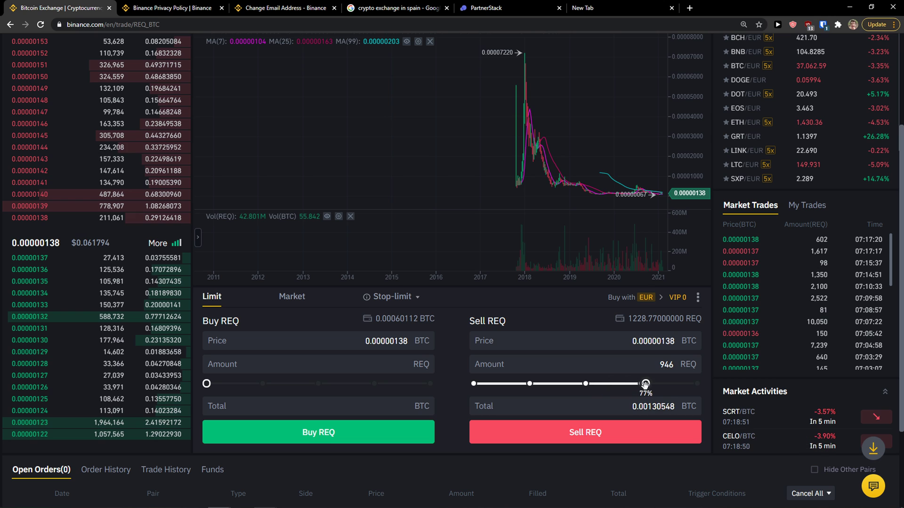
{"action": "left_click_drag", "start_coordinate": [644, 383], "coordinate": [696, 383]}
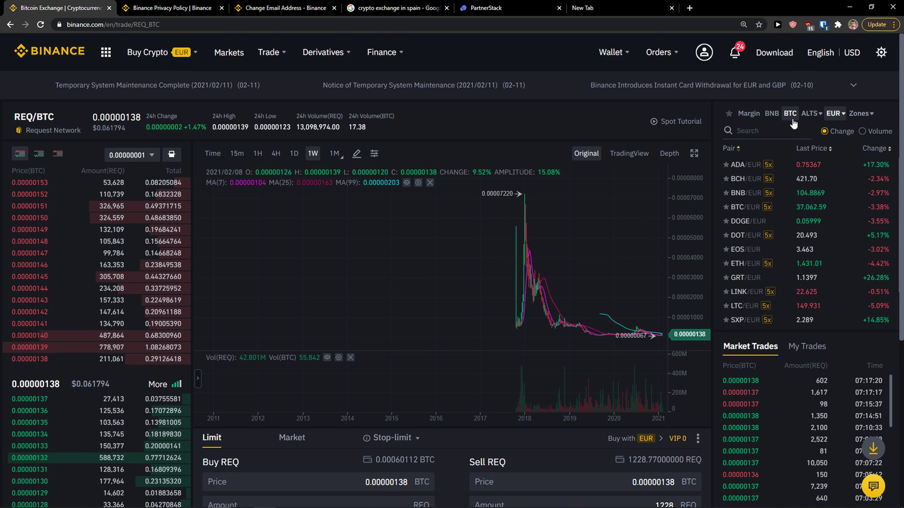
Find and load the BTC/EUR pair among the BTC markets by searching 'eu'.
{"action": "left_click", "coordinate": [790, 113]}
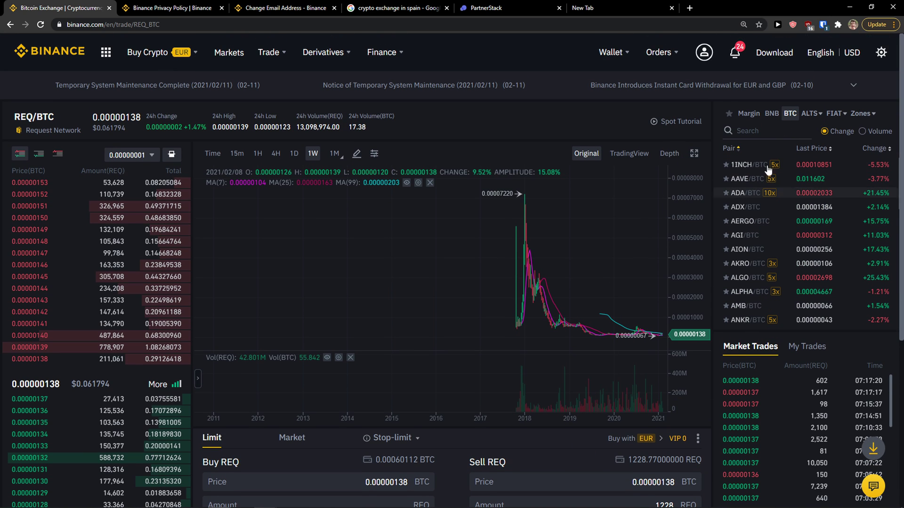
{"action": "type", "text": "eur"}
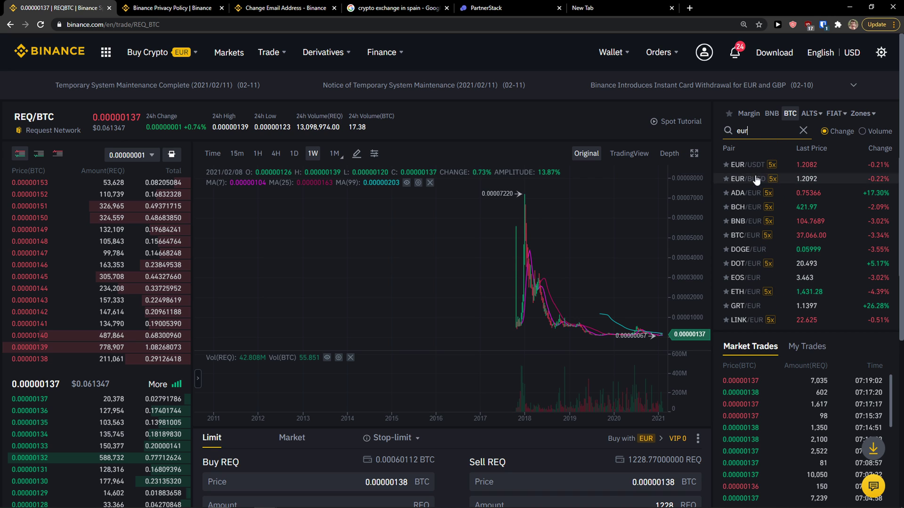
{"action": "left_click", "coordinate": [744, 235]}
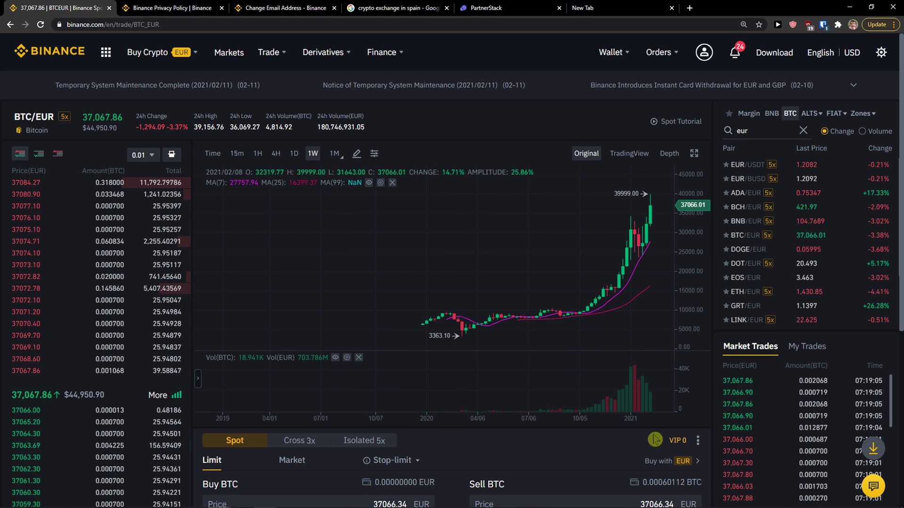
Sell the entire 0.000601 BTC balance for about 22.28 EUR.
{"action": "scroll", "scroll_direction": "down", "scroll_amount": 3}
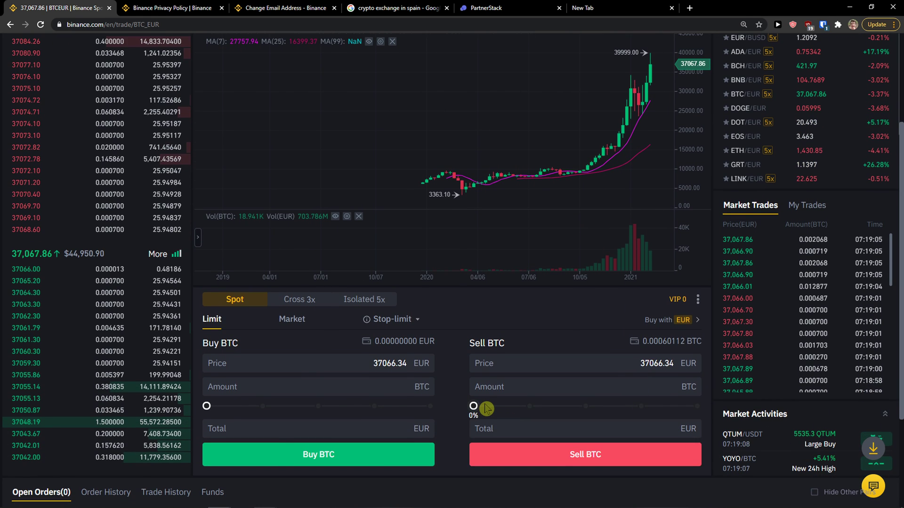
{"action": "left_click_drag", "start_coordinate": [472, 406], "coordinate": [511, 406]}
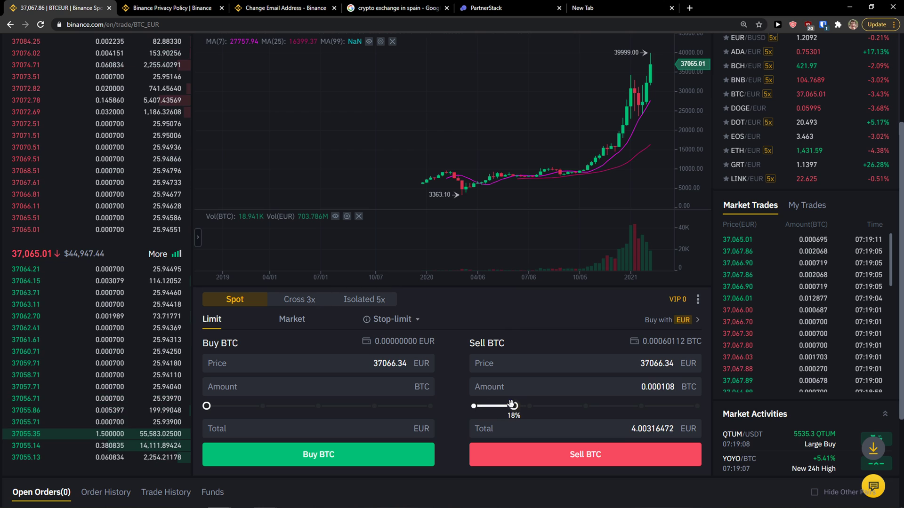
{"action": "left_click_drag", "start_coordinate": [511, 405], "coordinate": [573, 406]}
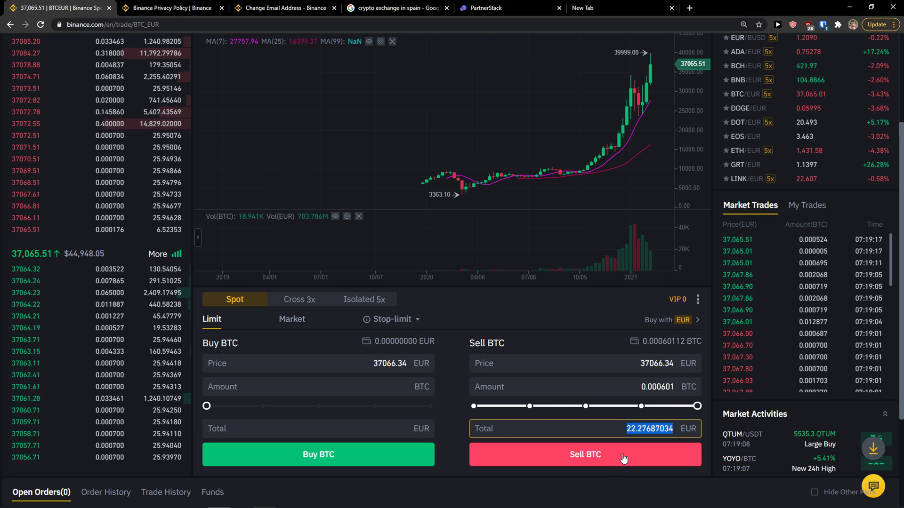
{"action": "left_click", "coordinate": [703, 51]}
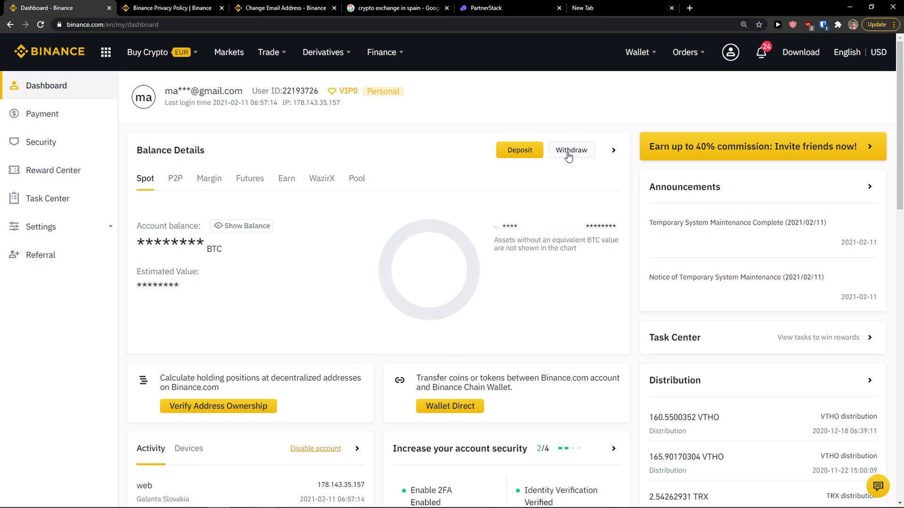
Go to EUR fiat withdrawal and choose the Bank Card (Visa) method.
{"action": "left_click", "coordinate": [570, 150]}
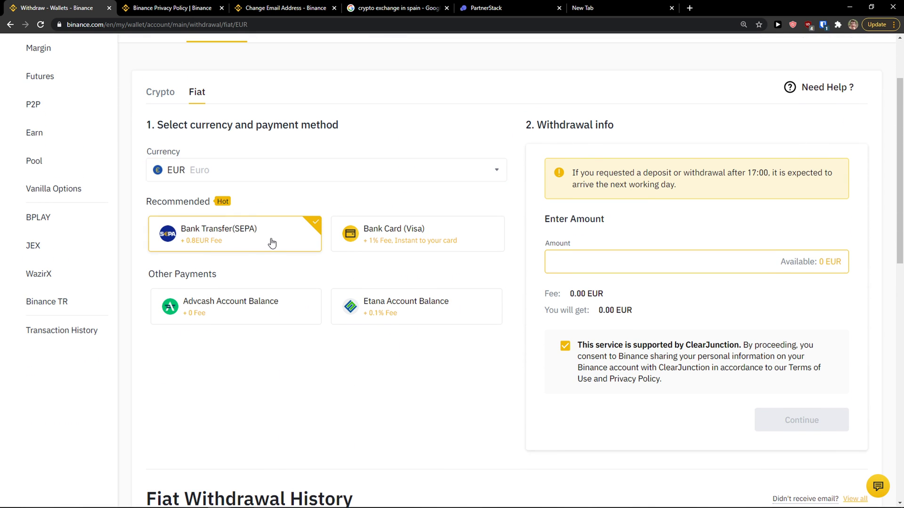
{"action": "mouse_move", "coordinate": [398, 198]}
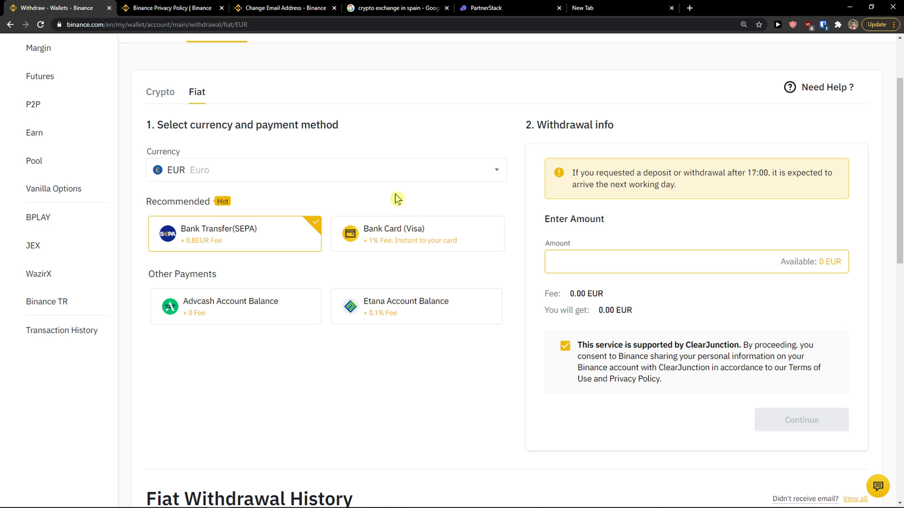
{"action": "left_click", "coordinate": [416, 234]}
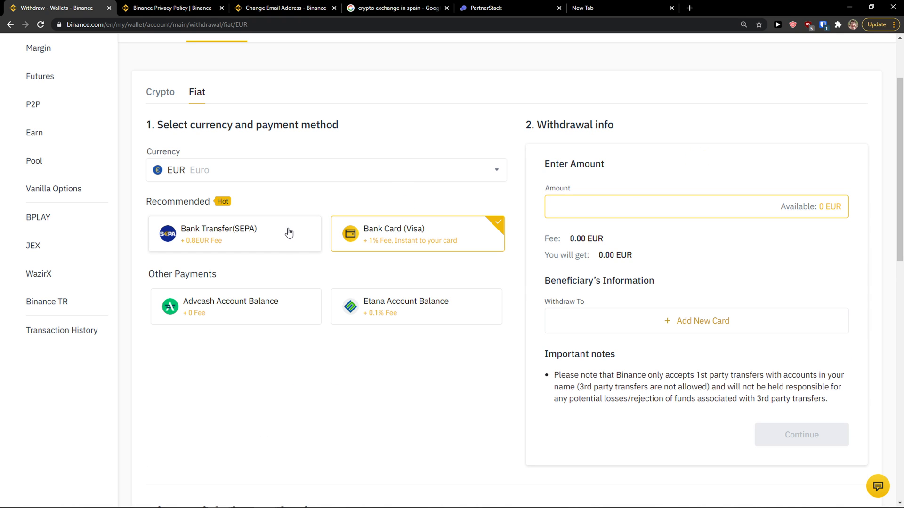